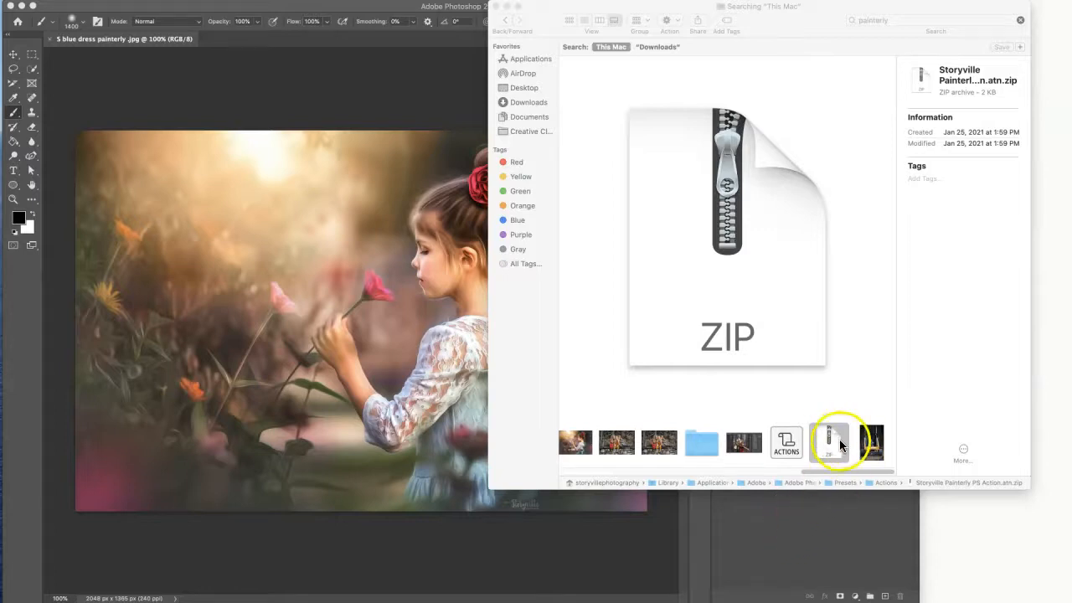
mouse_move(834, 436)
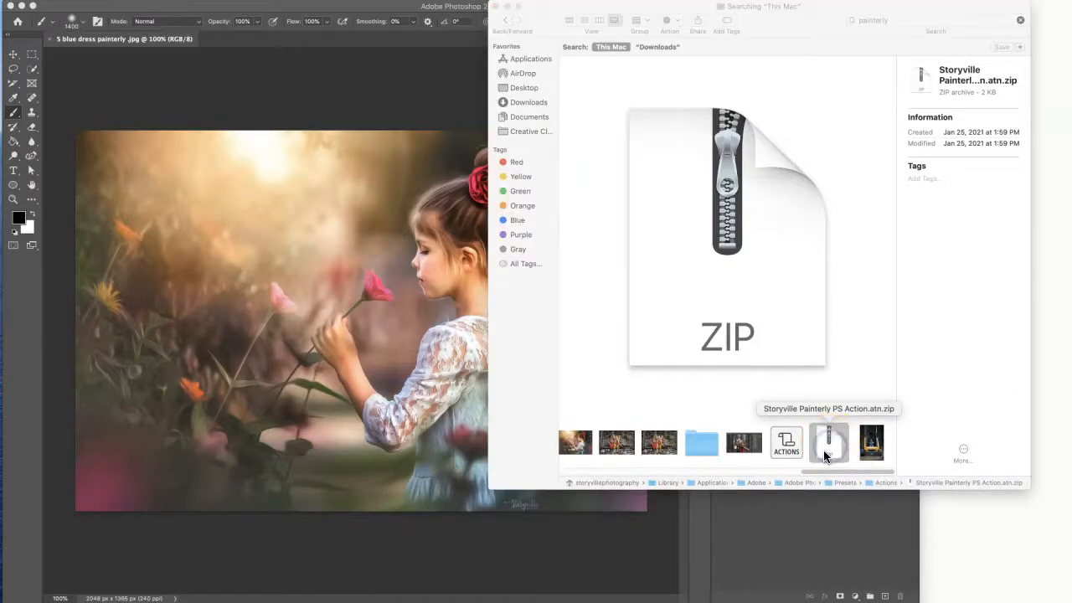
Extract the Storyville Painterly PS Action.atn.zip so its Actions folder of .atn files appears
double_click(827, 442)
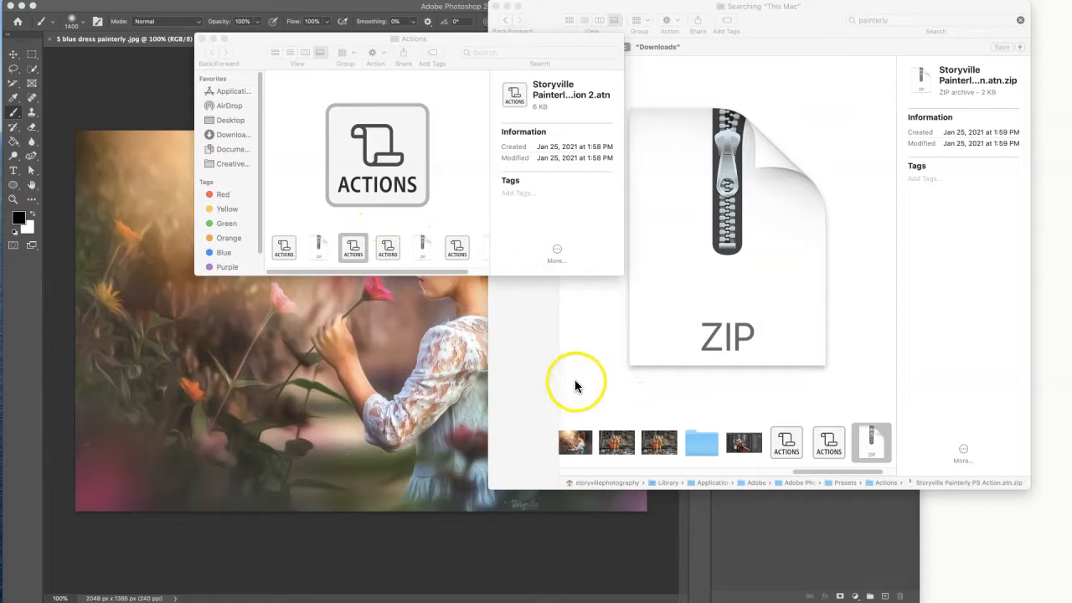
mouse_move(553, 347)
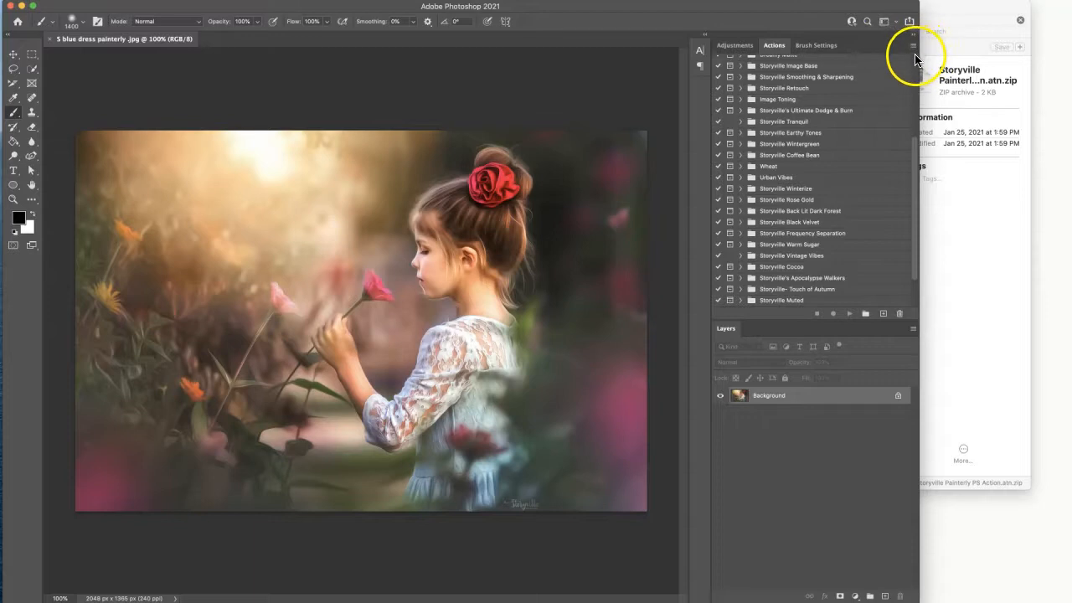
Load the Storyville Painterly .atn file from the Actions folder into the Actions panel
left_click(912, 45)
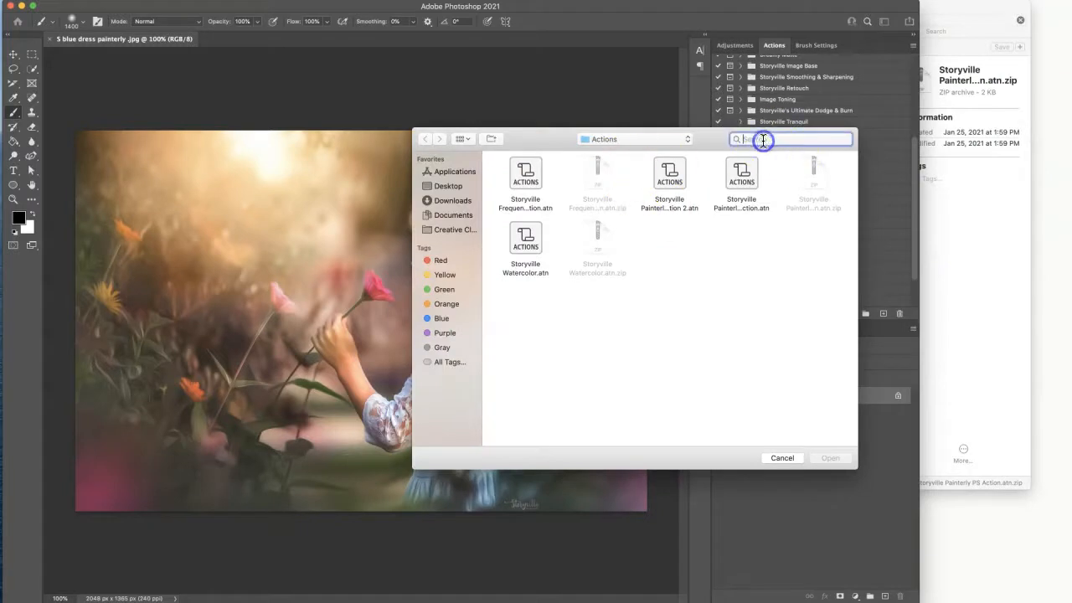
mouse_move(745, 125)
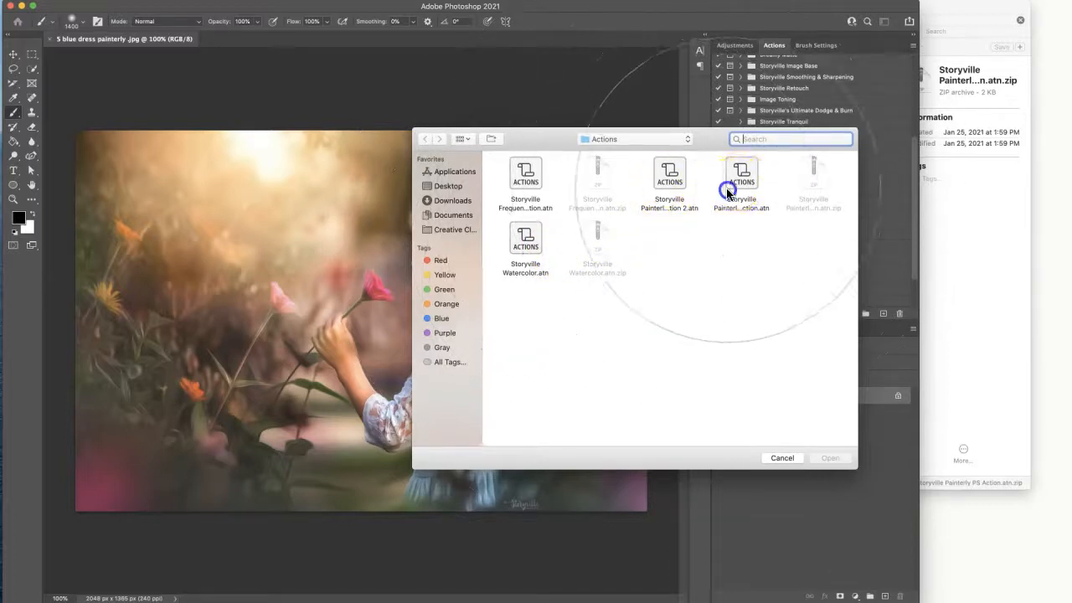
left_click(740, 176)
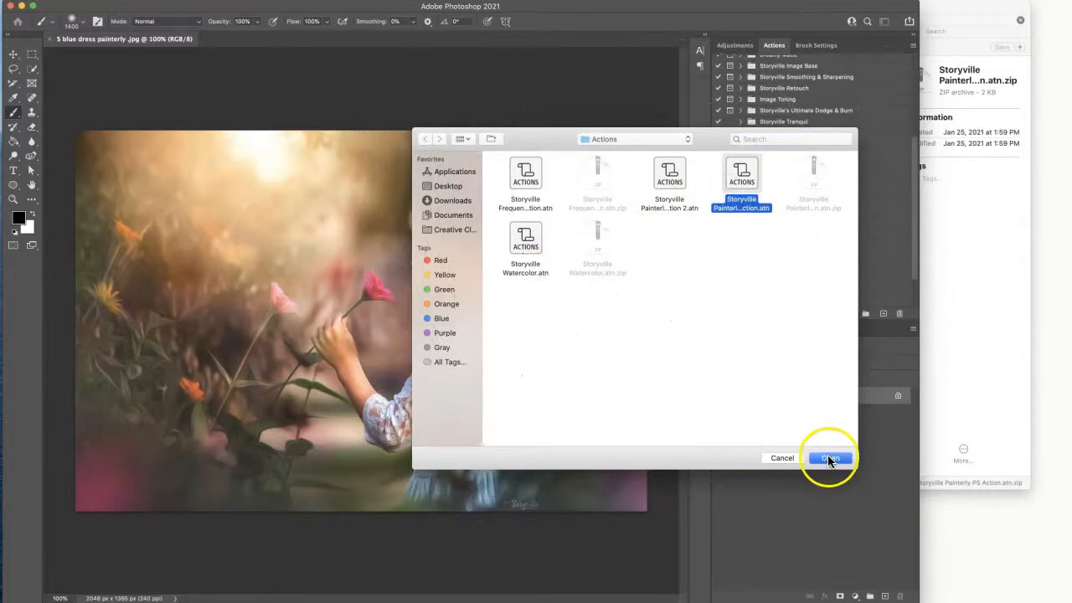
left_click(829, 459)
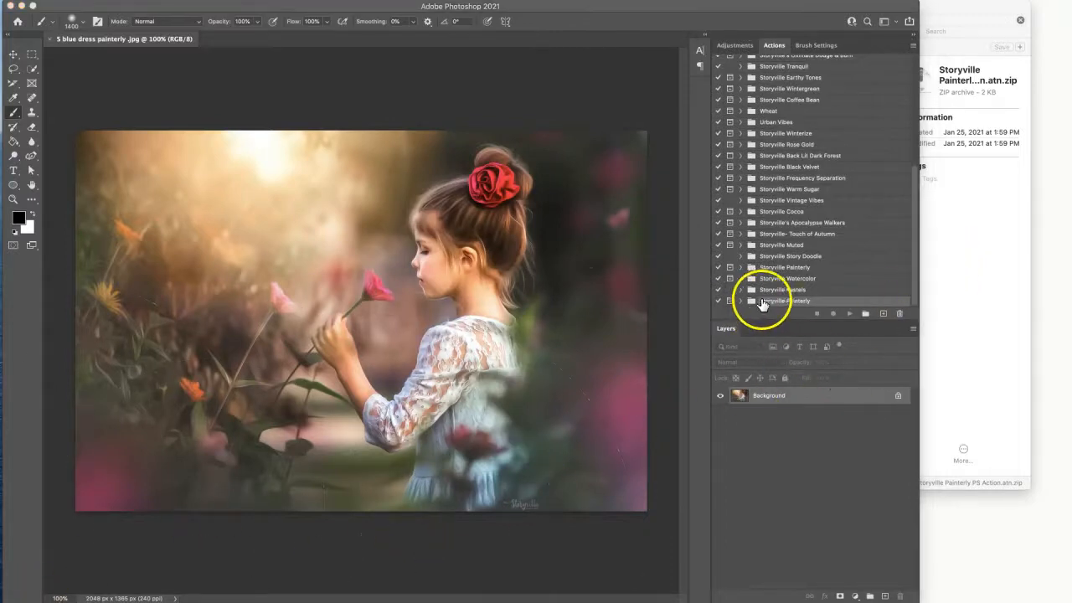
mouse_move(888, 278)
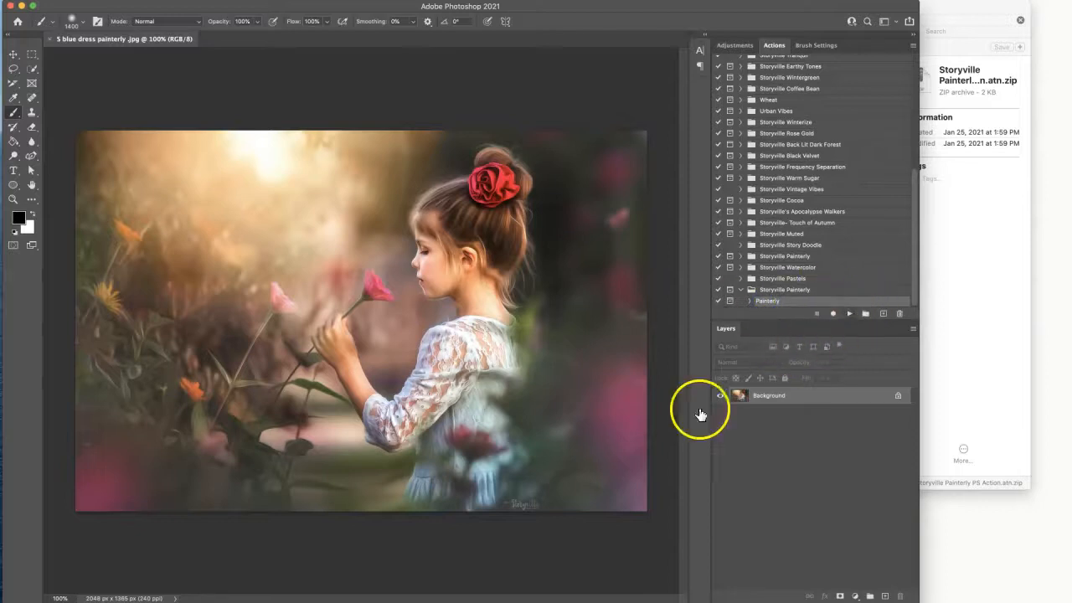
mouse_move(802, 288)
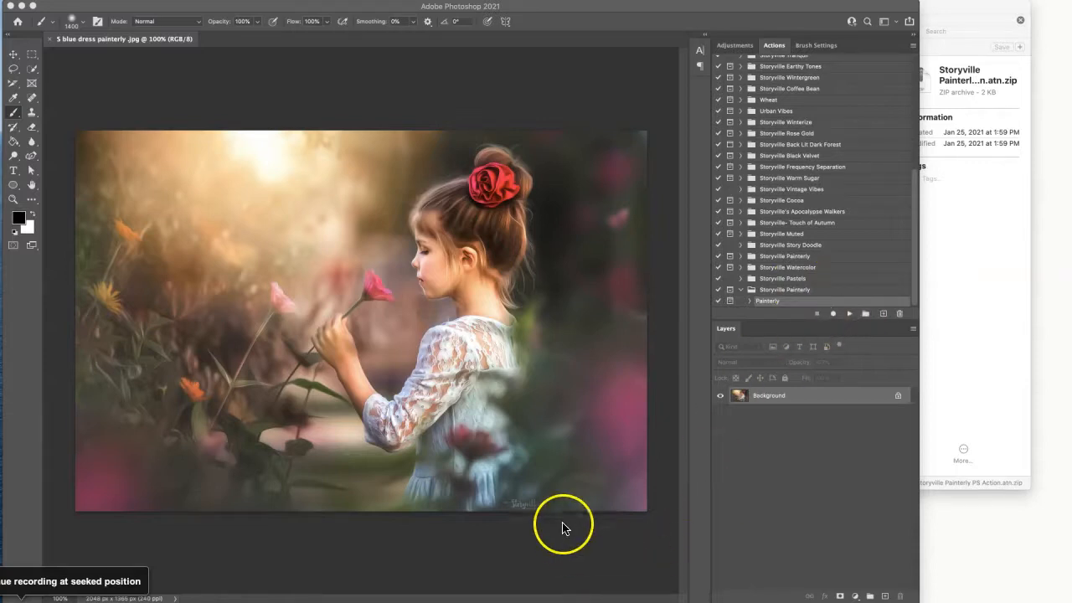
mouse_move(421, 465)
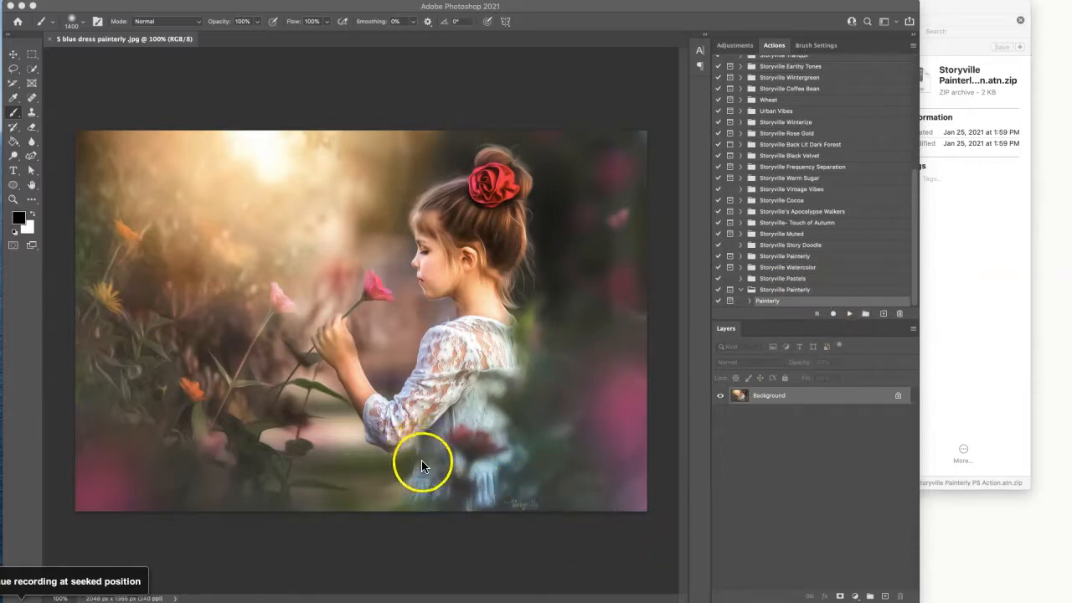